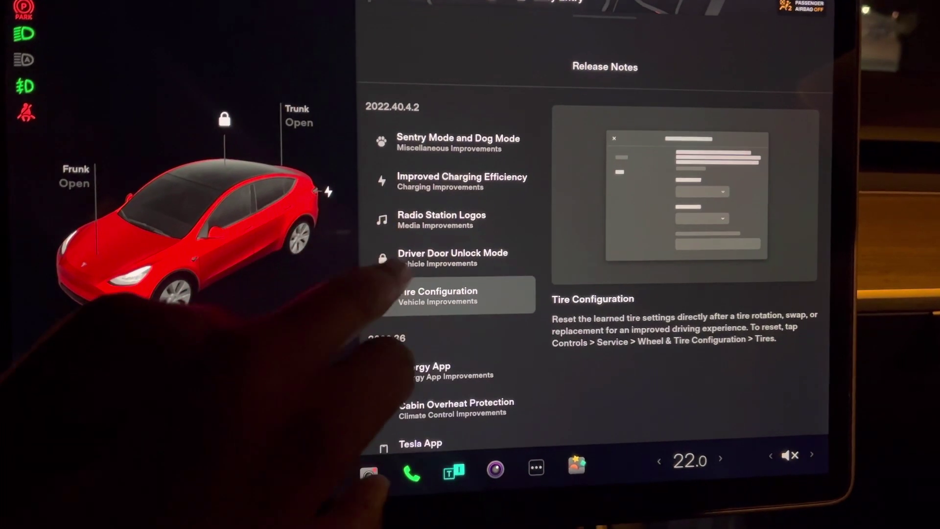
- Select the Driver Door Unlock Mode entry to show its 2022.40.4.2 description
click(453, 258)
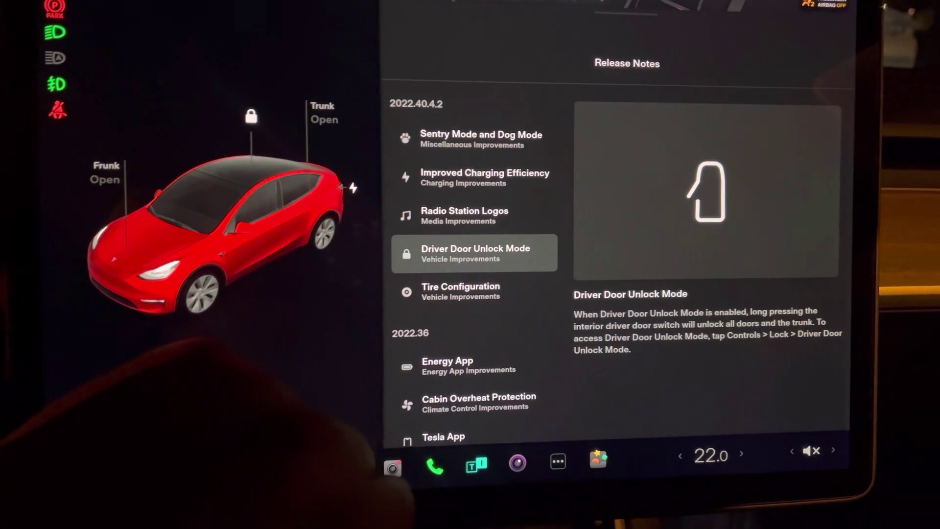